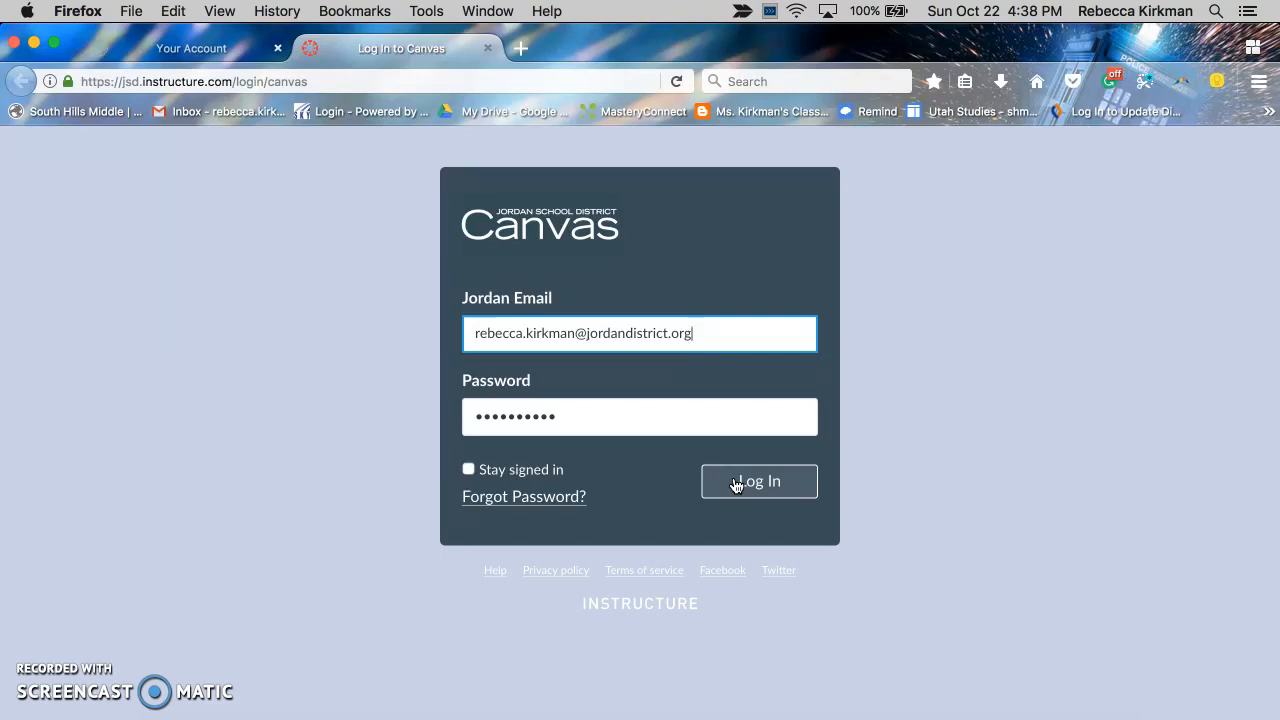
Step: Submit the district login form to sign in and reach the Canvas Dashboard
click(758, 481)
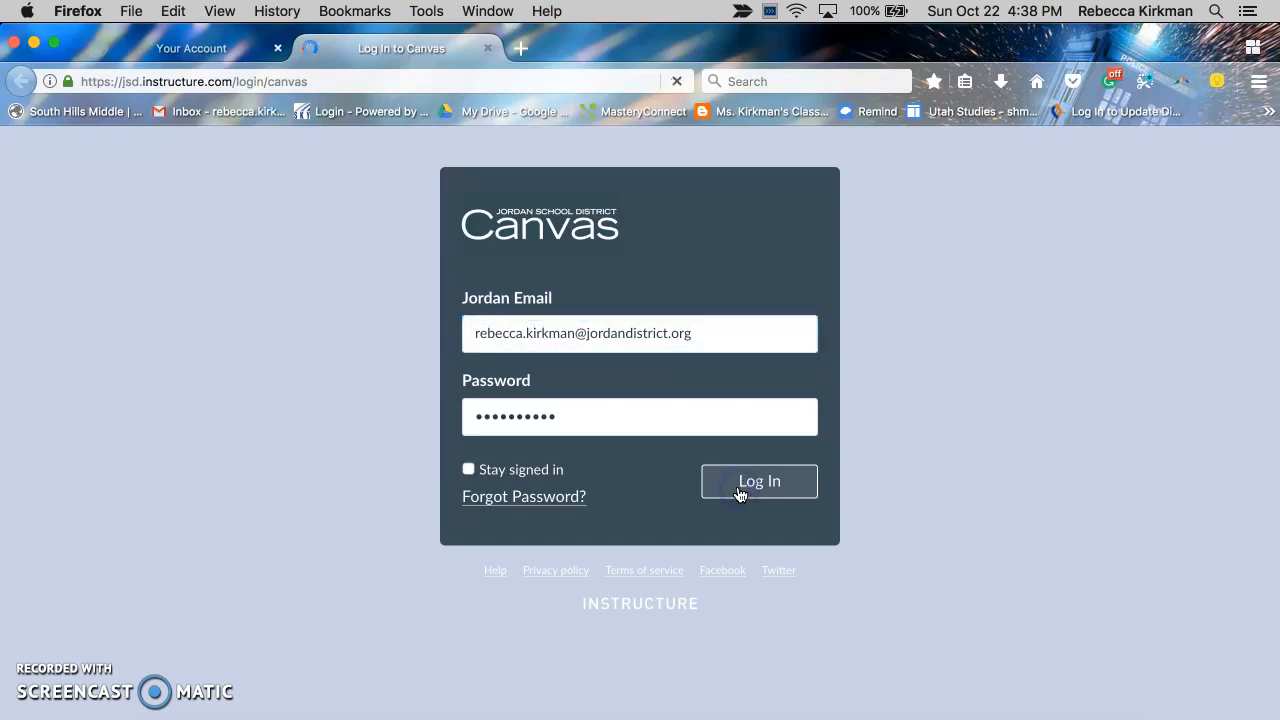
click(758, 481)
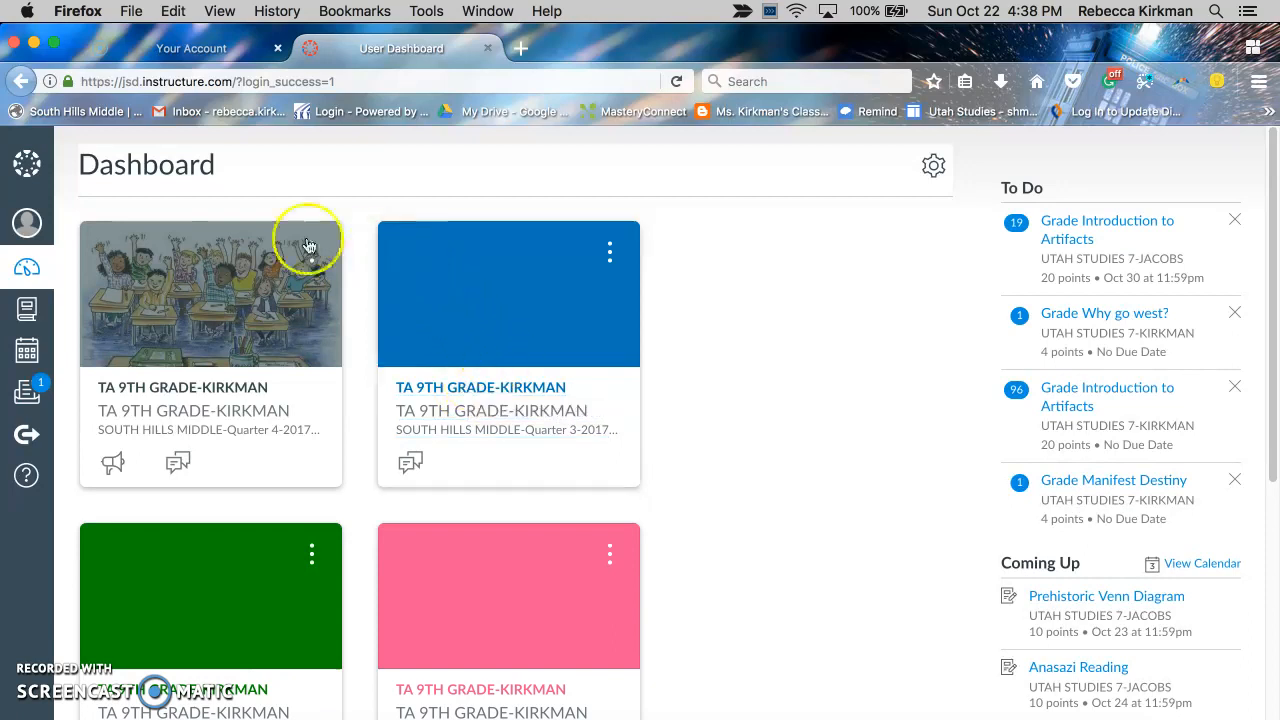
mouse_move(27, 222)
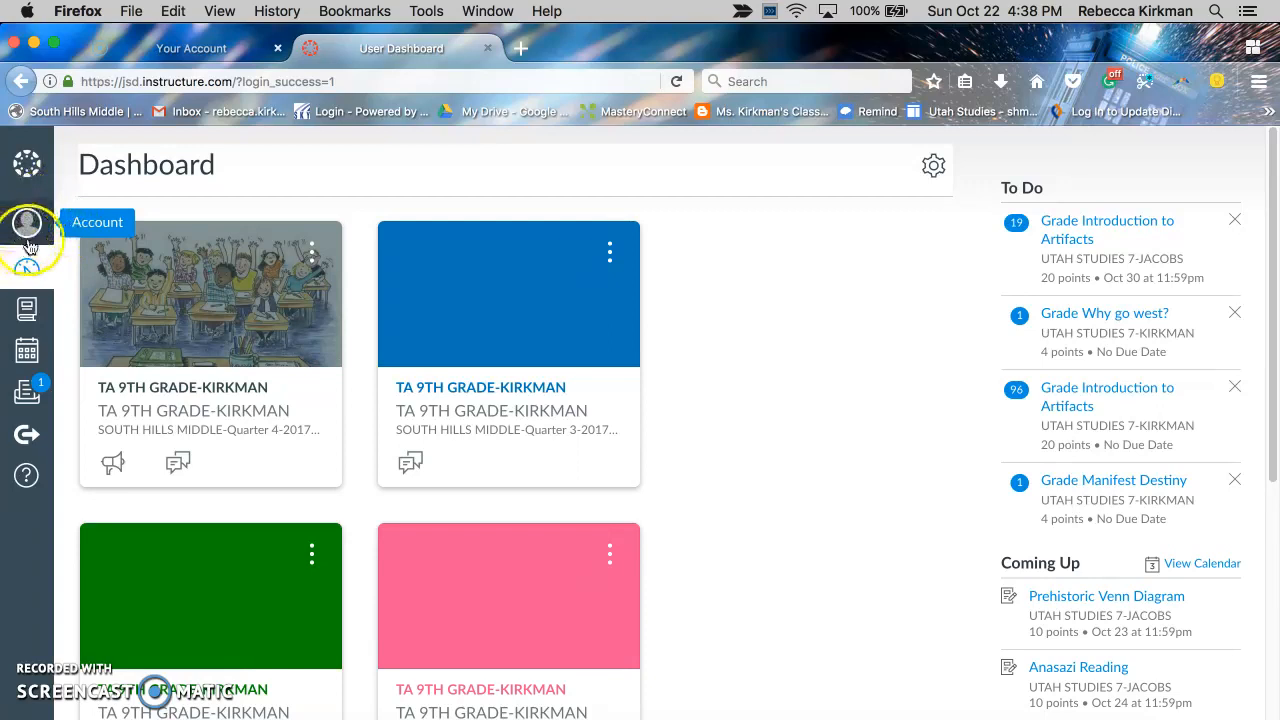
Step: Go to the account Settings page from the global navigation Account tray
click(27, 223)
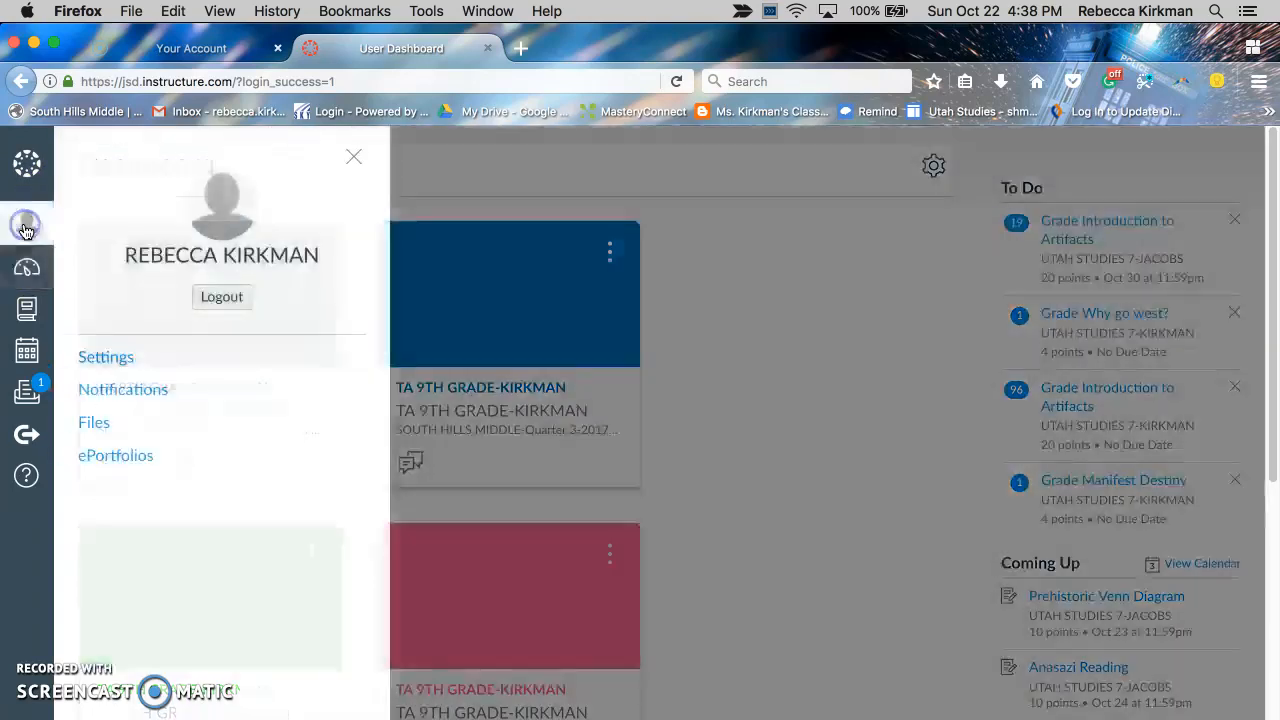
mouse_move(125, 325)
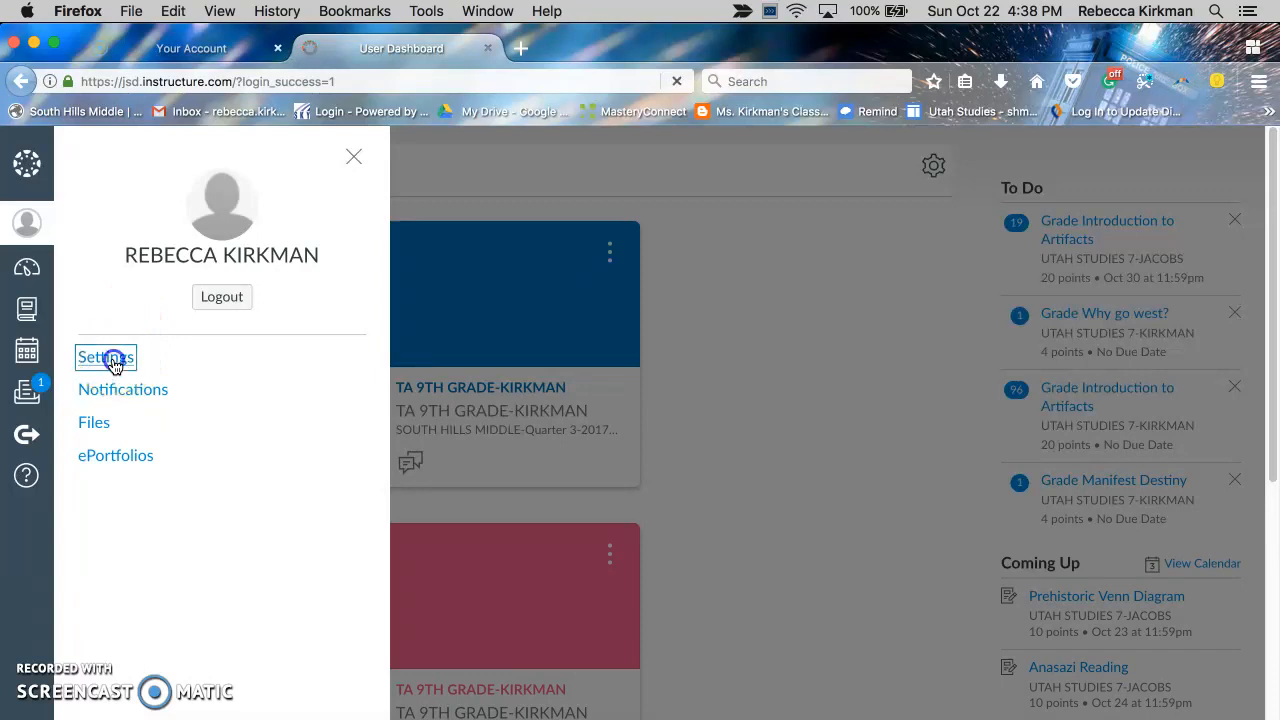
click(105, 357)
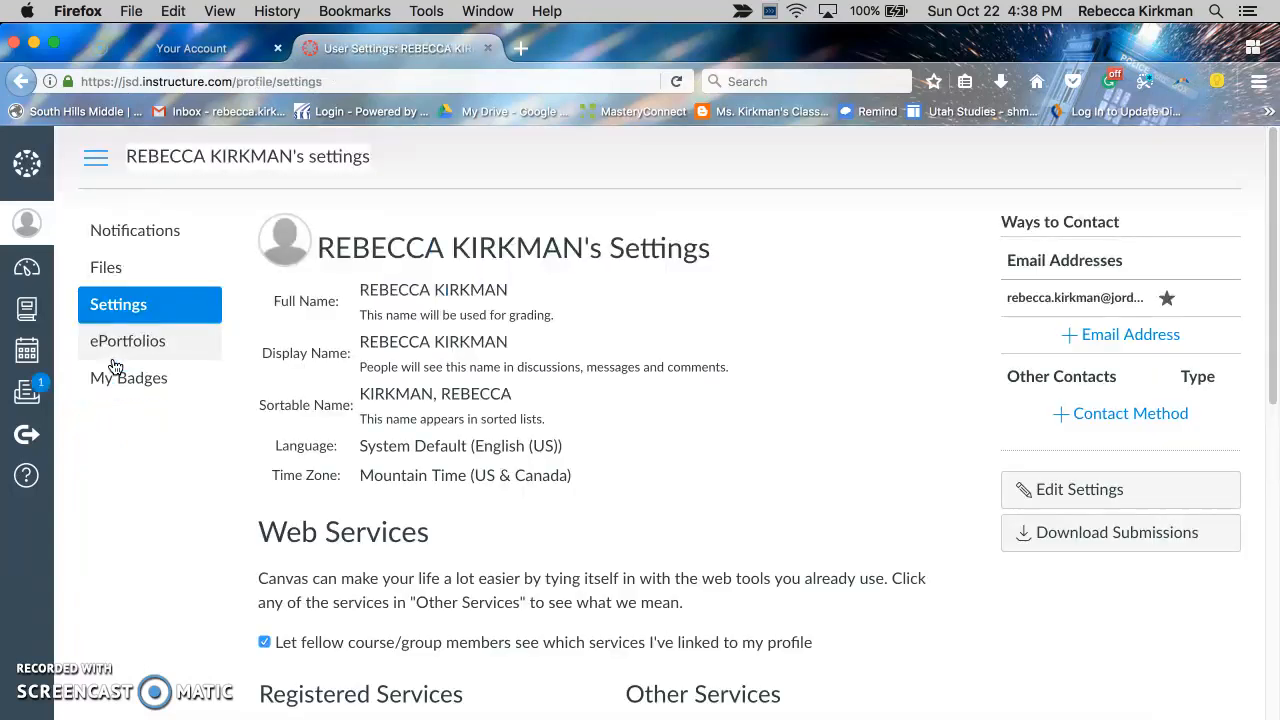
Step: Choose Google Drive under Other Services in the Web Services section
scroll(down, 3)
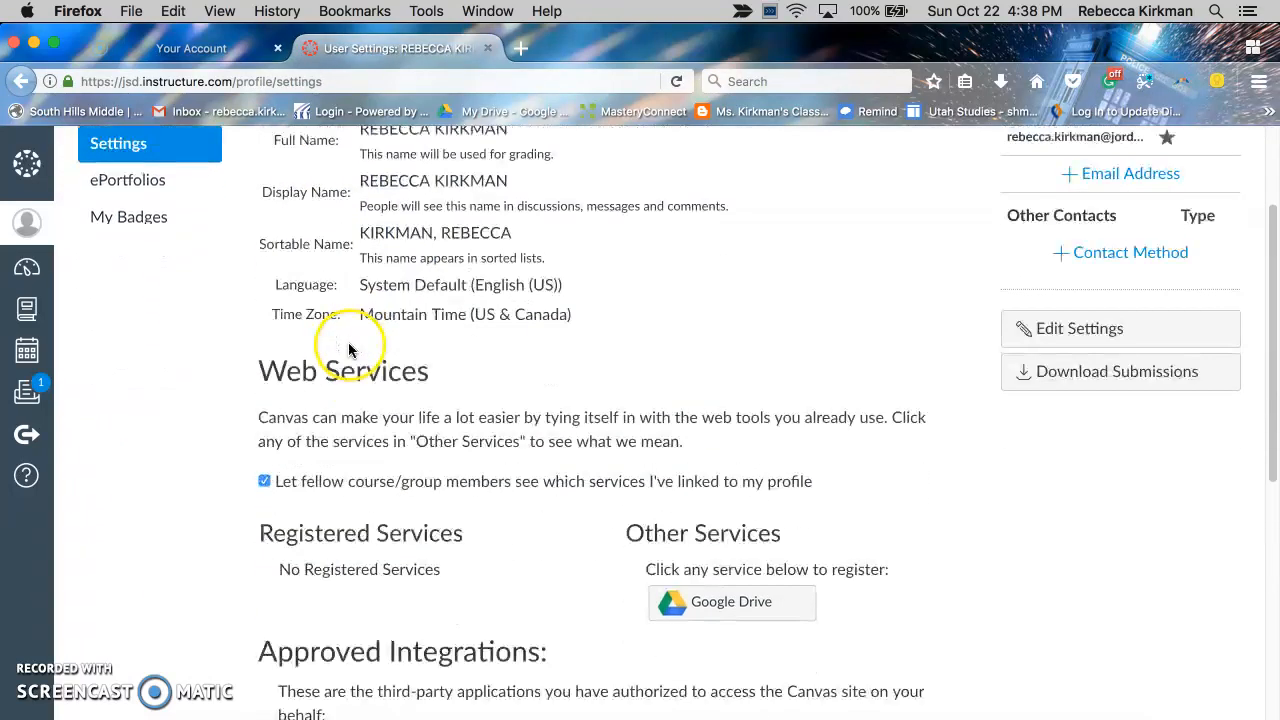
scroll(down, 3)
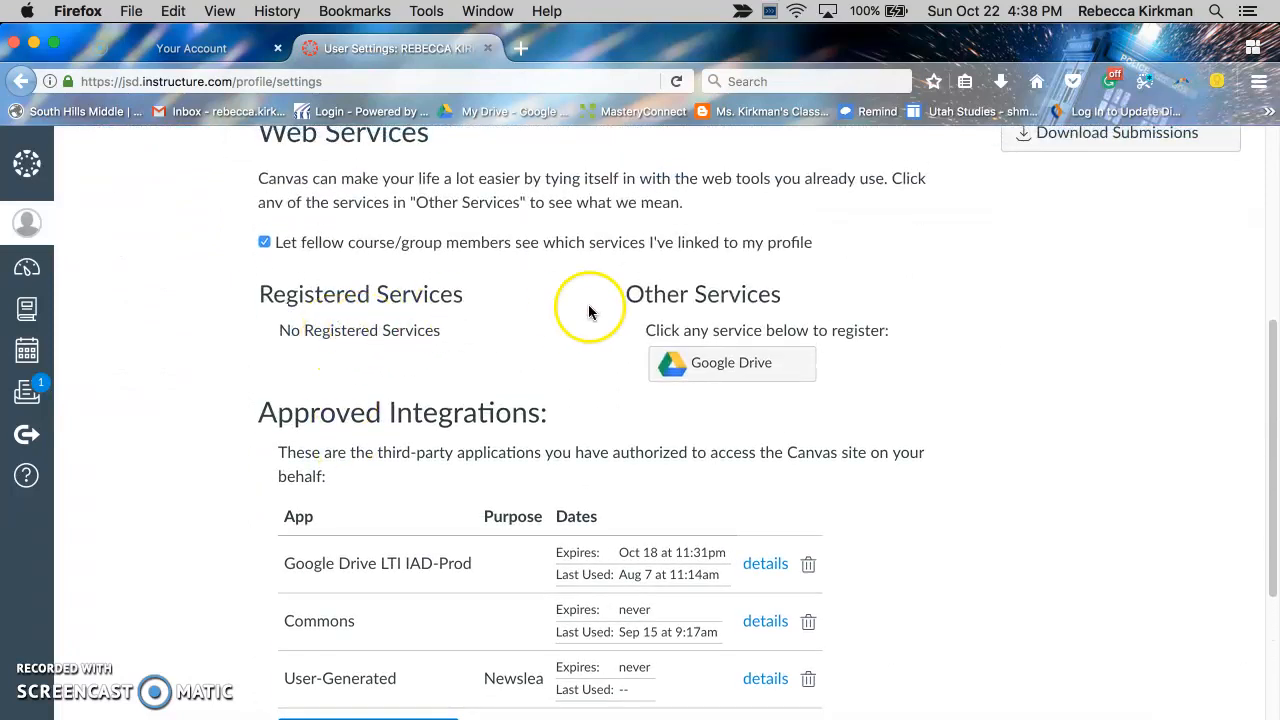
mouse_move(653, 337)
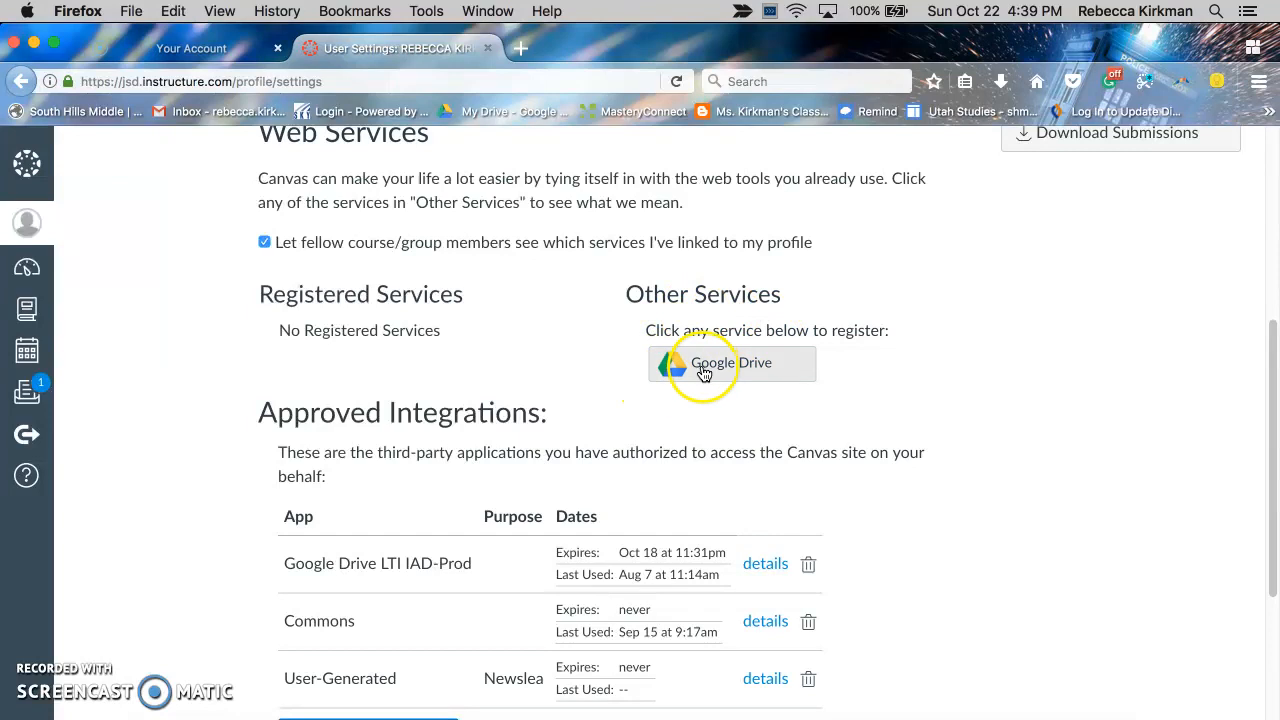
click(730, 363)
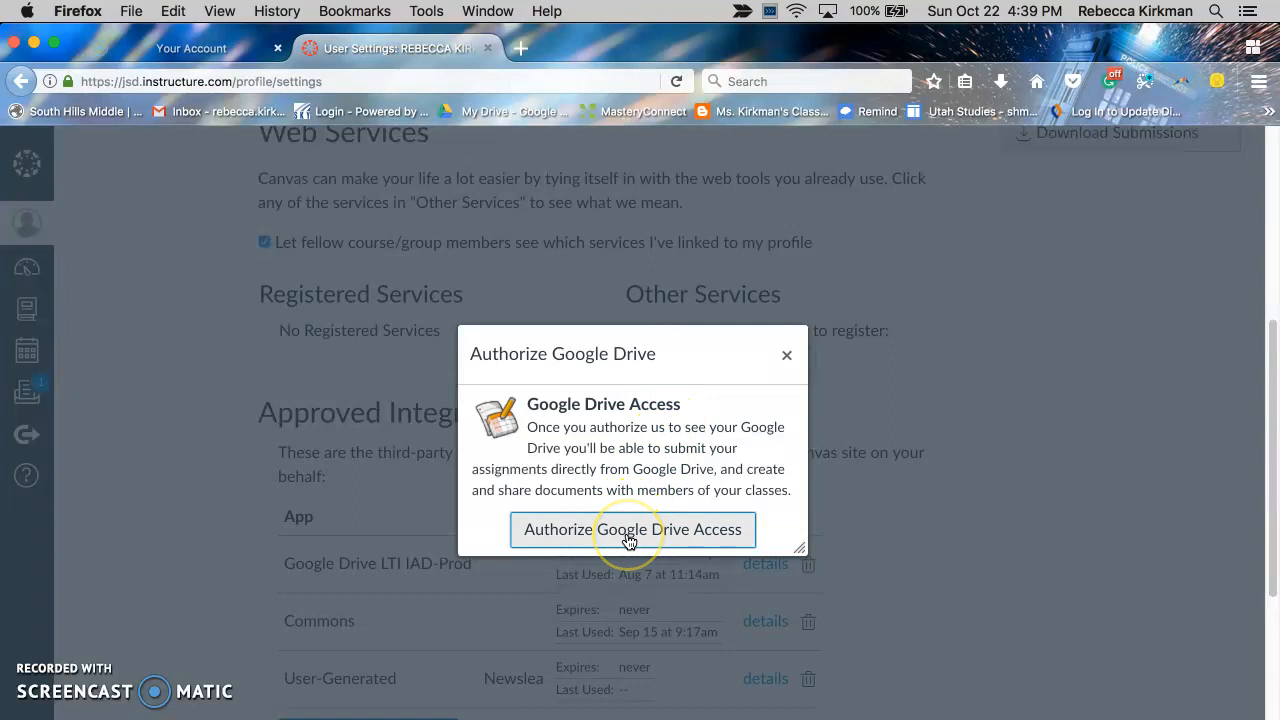
Step: Confirm Authorize Google Drive Access, handing off to Google sign-in
click(631, 529)
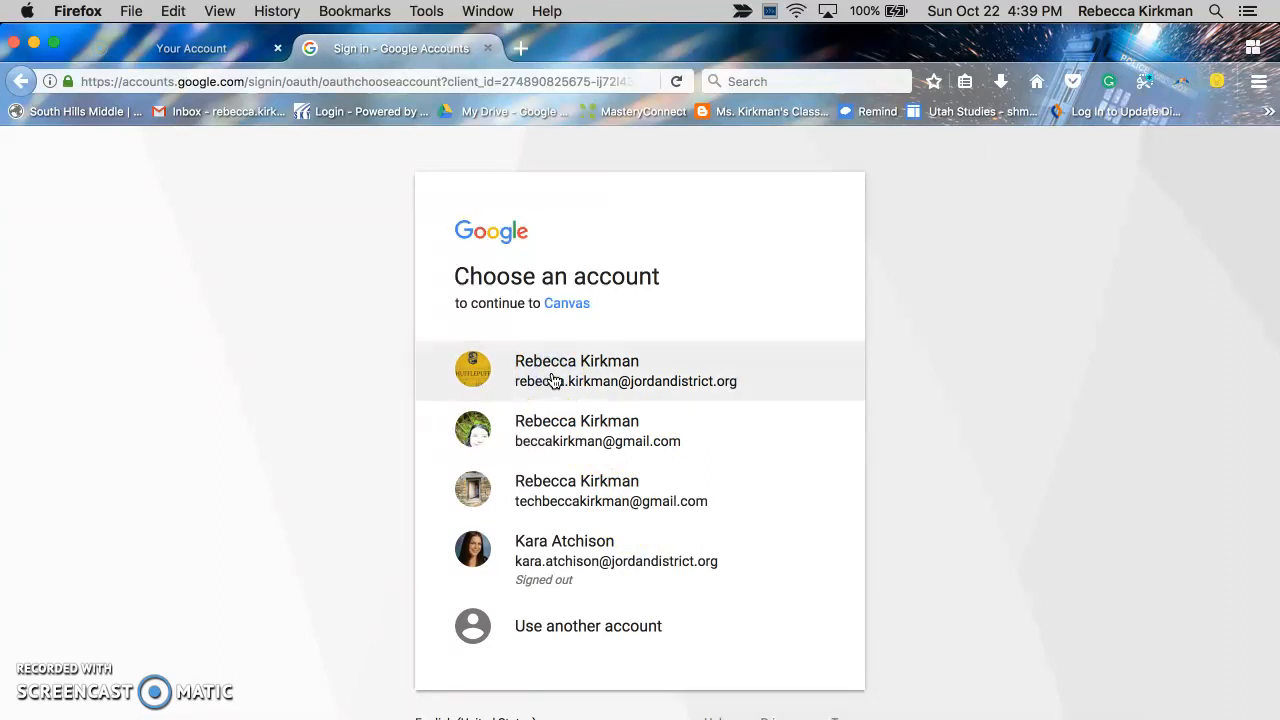
Step: Continue with the district Google account and allow Canvas to manage its Drive files
click(626, 370)
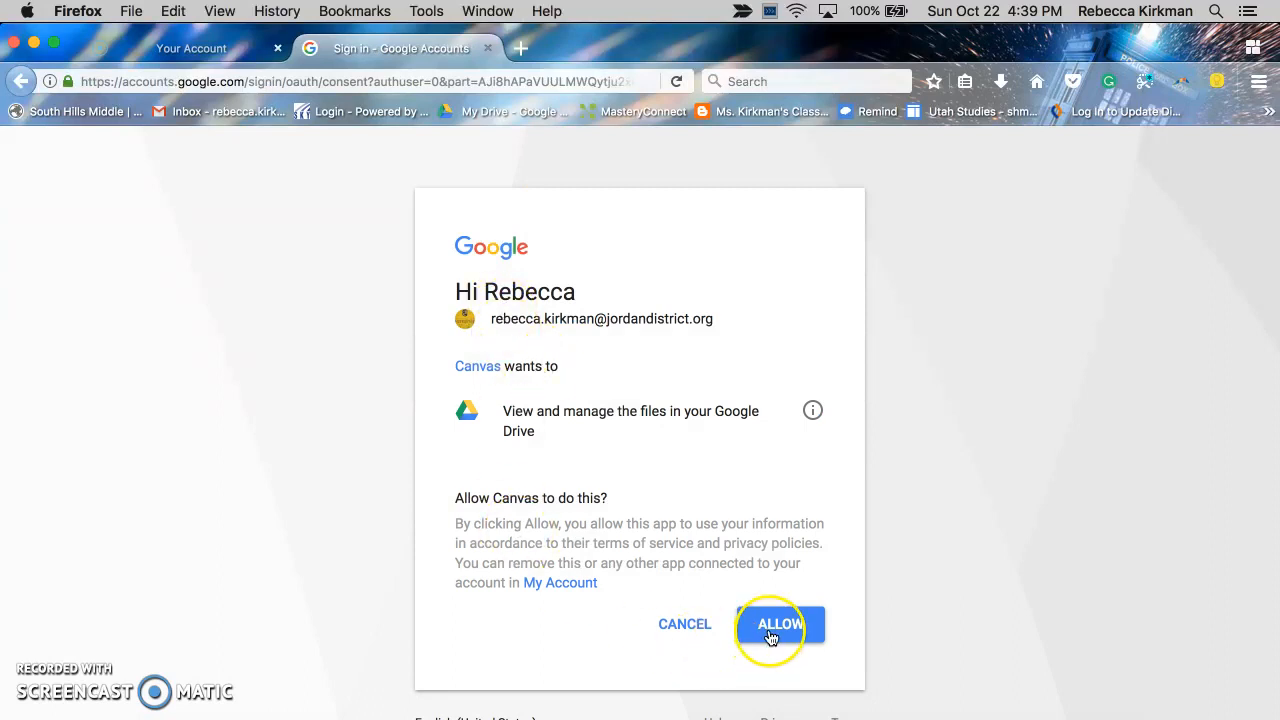
click(780, 624)
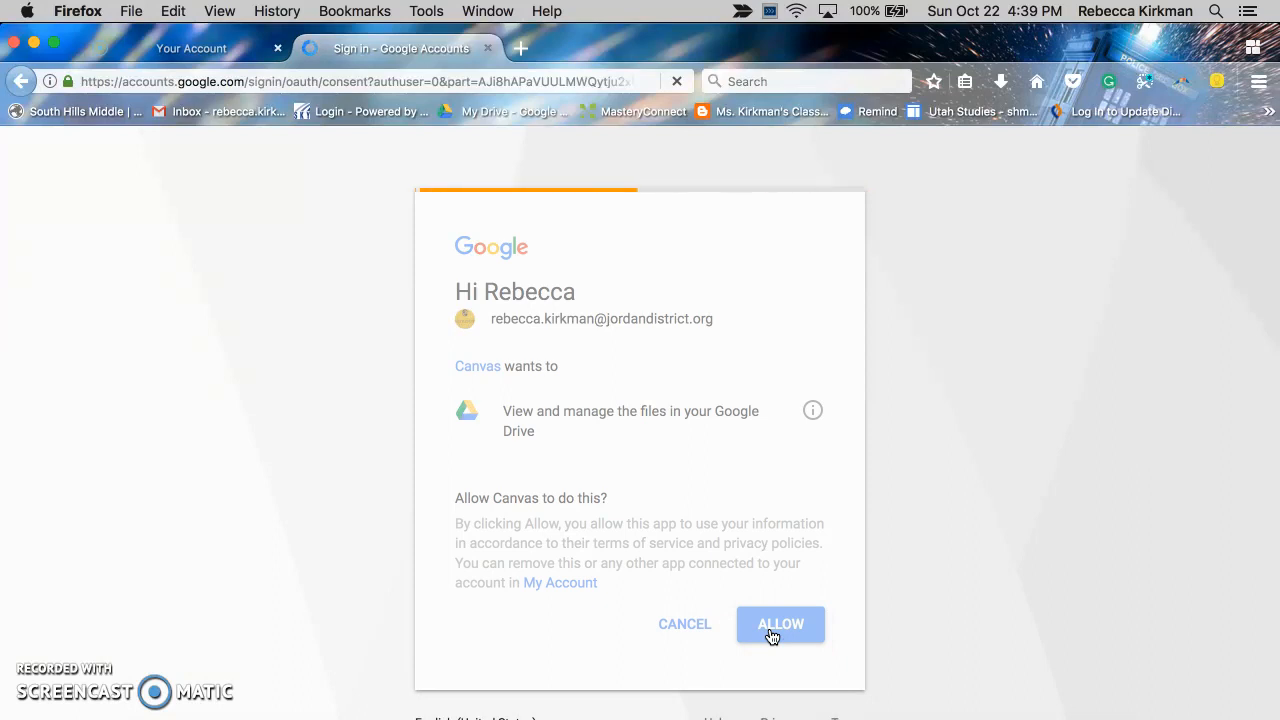
click(780, 624)
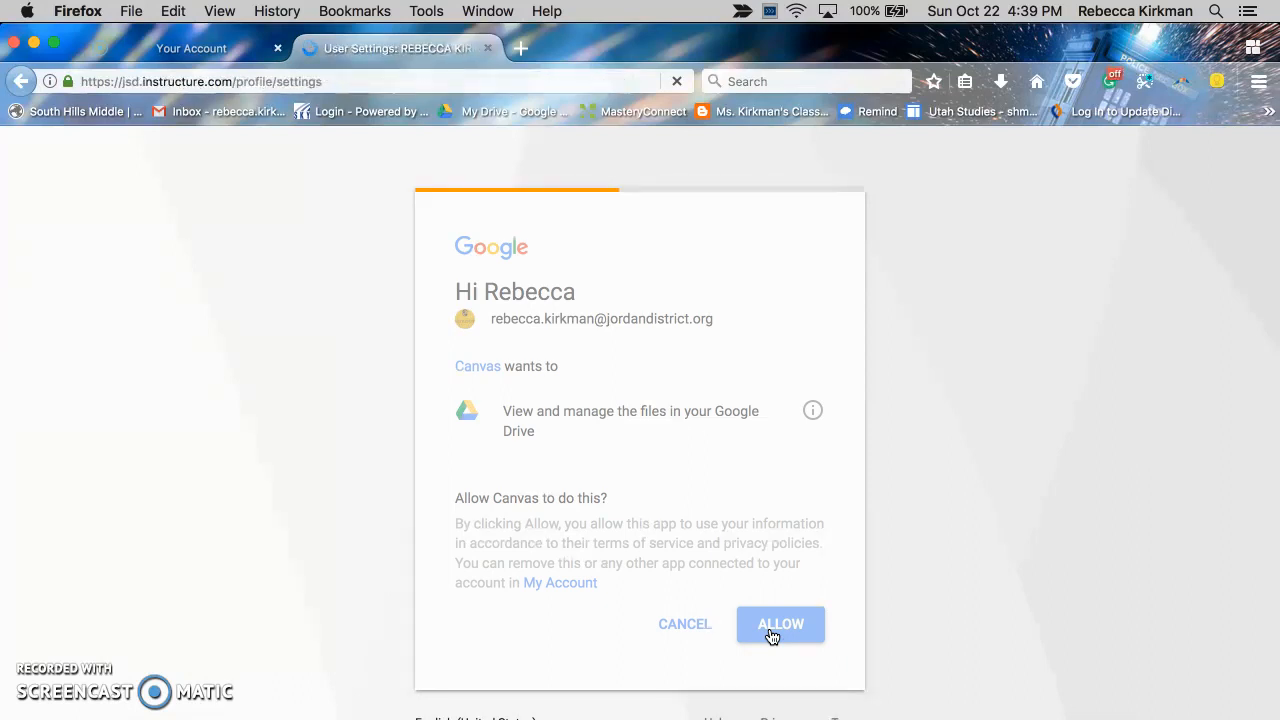
click(780, 623)
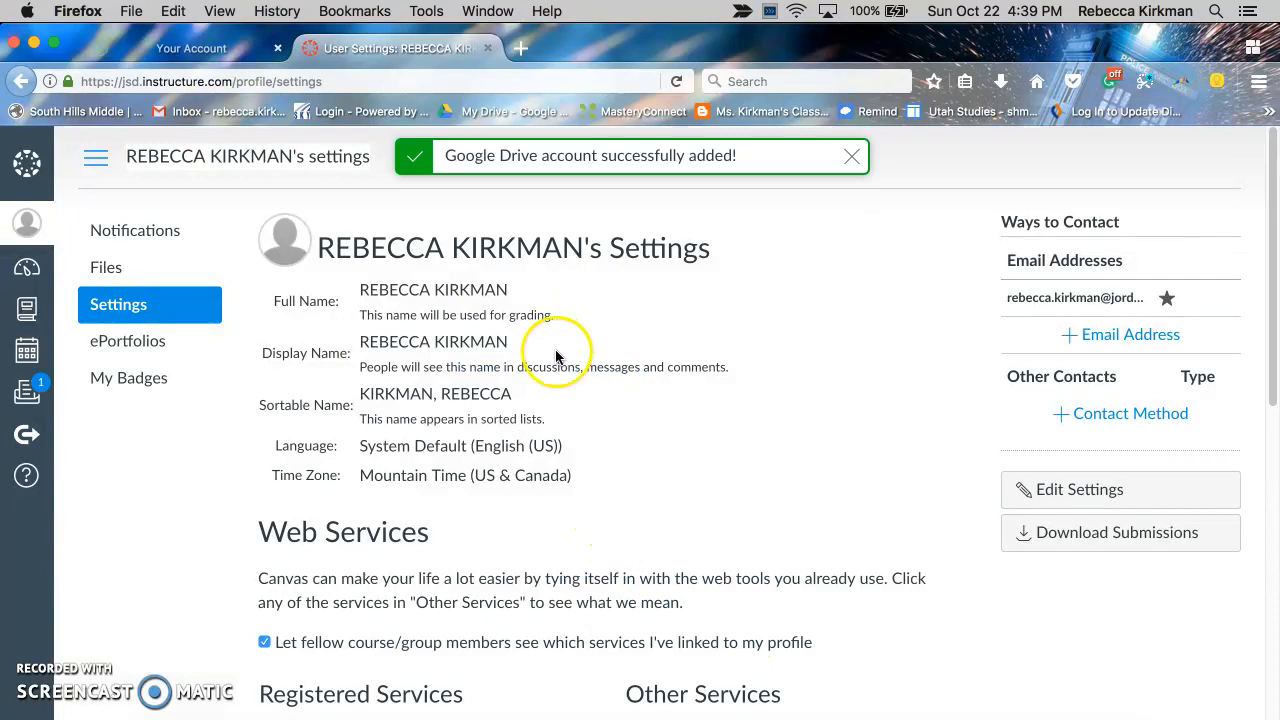
Step: Bring Registered Services into view to confirm Google Drive is listed
scroll(down, 3)
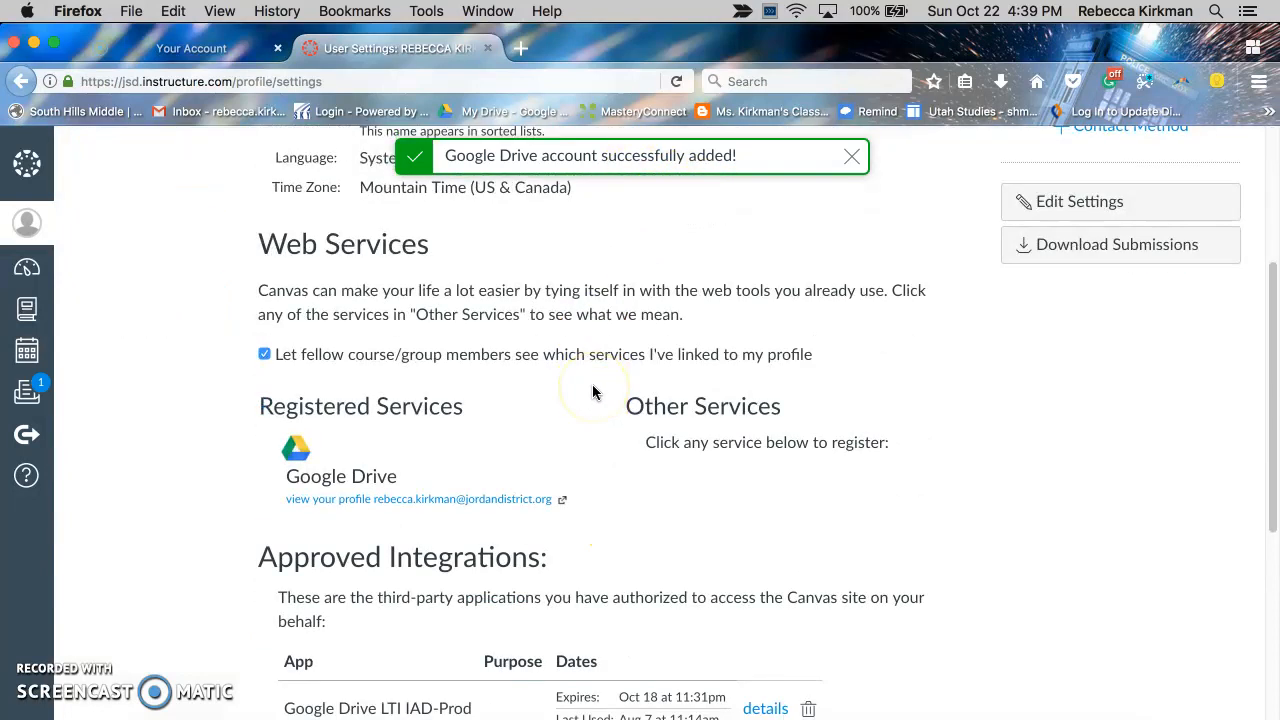
mouse_move(489, 527)
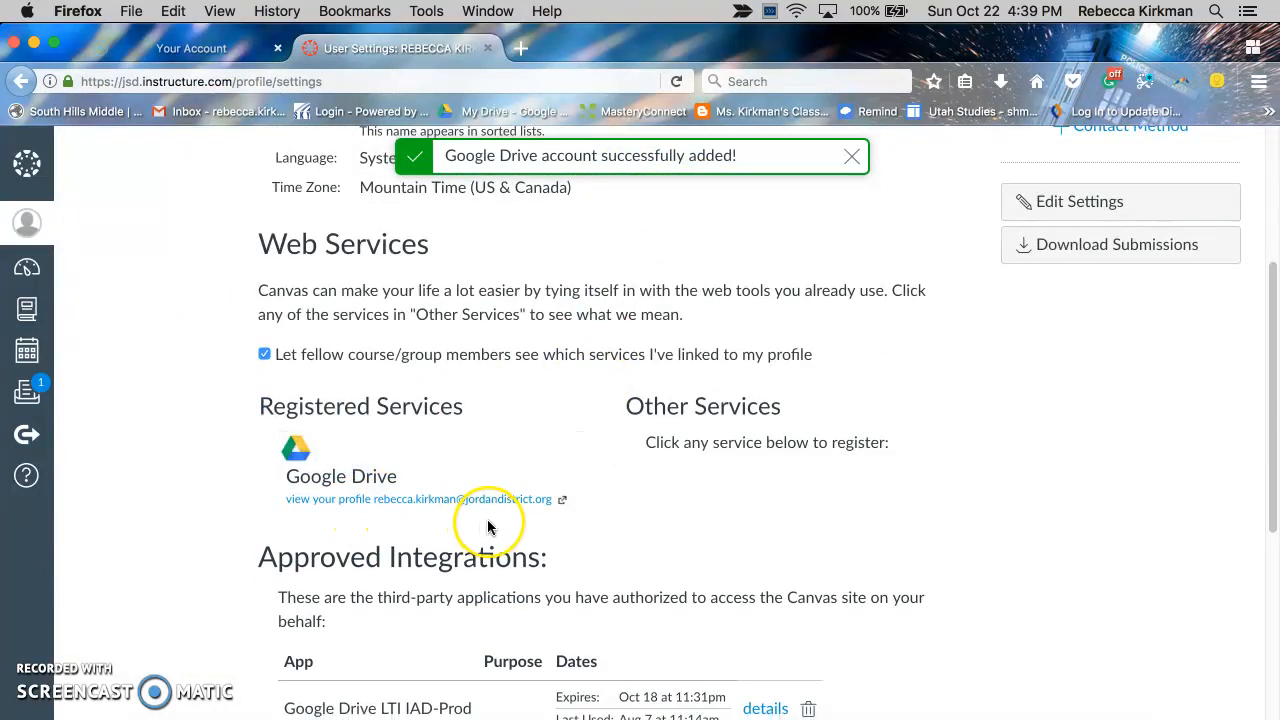